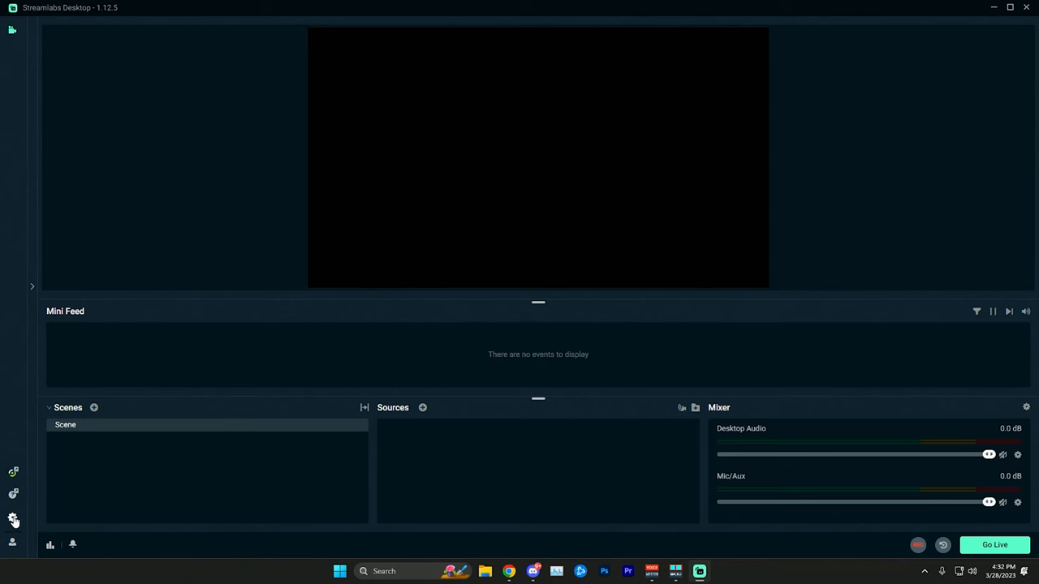
- Bring up the Output page of the Streamlabs Desktop settings
{"action": "left_click", "coordinate": [13, 519]}
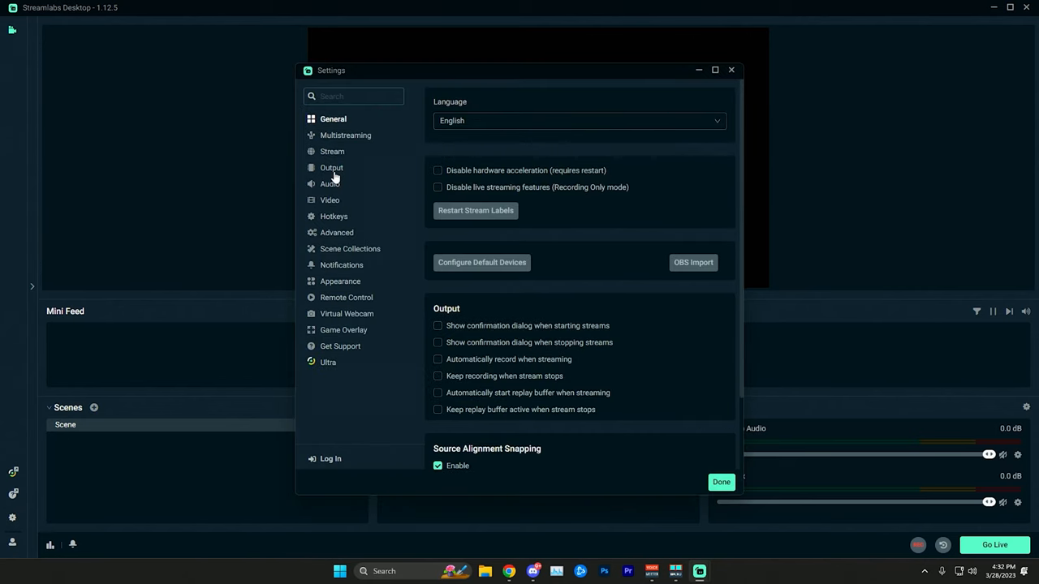
{"action": "left_click", "coordinate": [331, 168]}
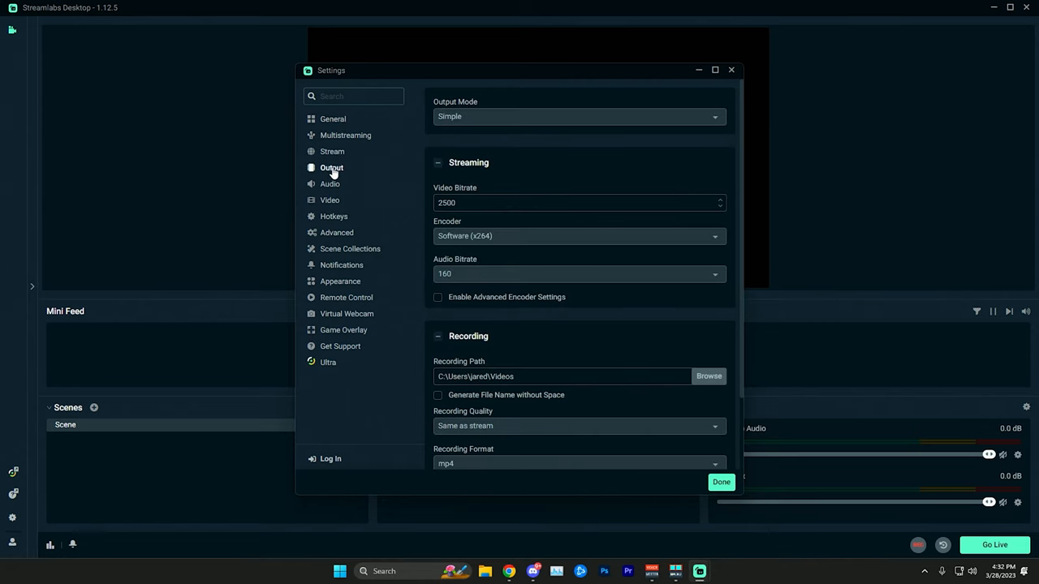
{"action": "mouse_move", "coordinate": [464, 120]}
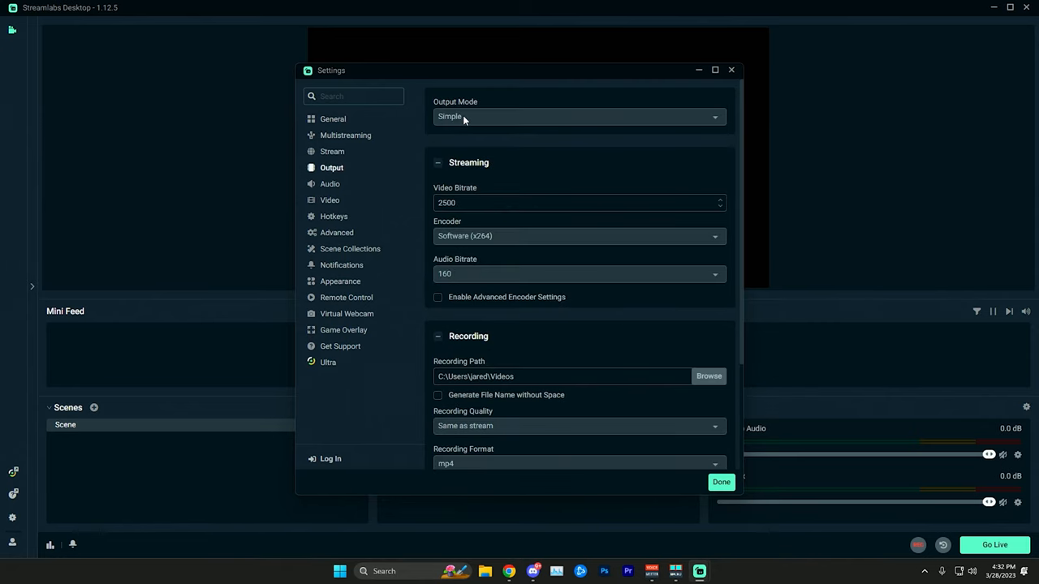
- Switch output mode to Advanced with NVIDIA NVENC H.264 (new) as streaming encoder
{"action": "left_click", "coordinate": [578, 117]}
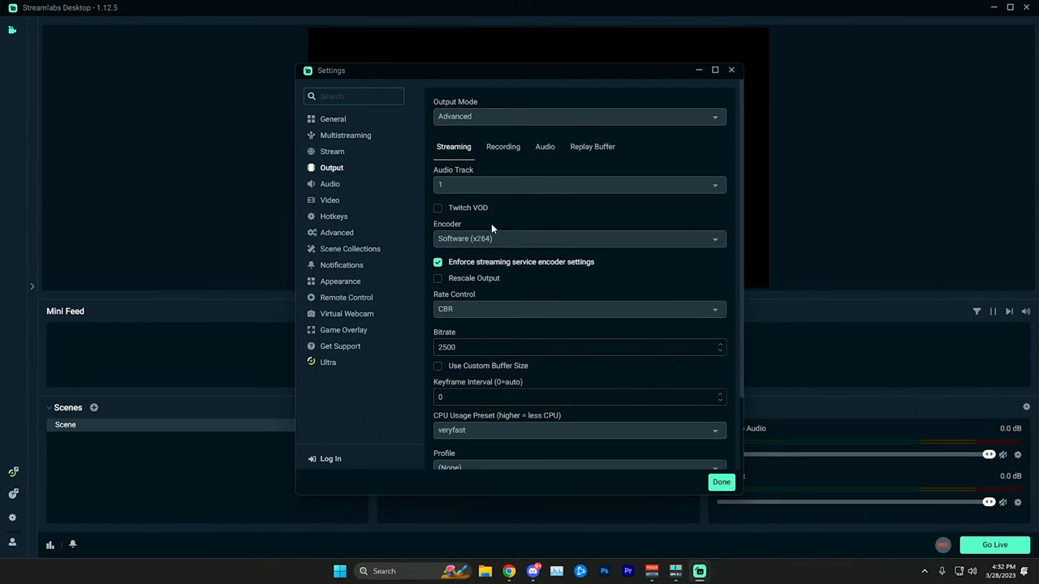
{"action": "mouse_move", "coordinate": [455, 235]}
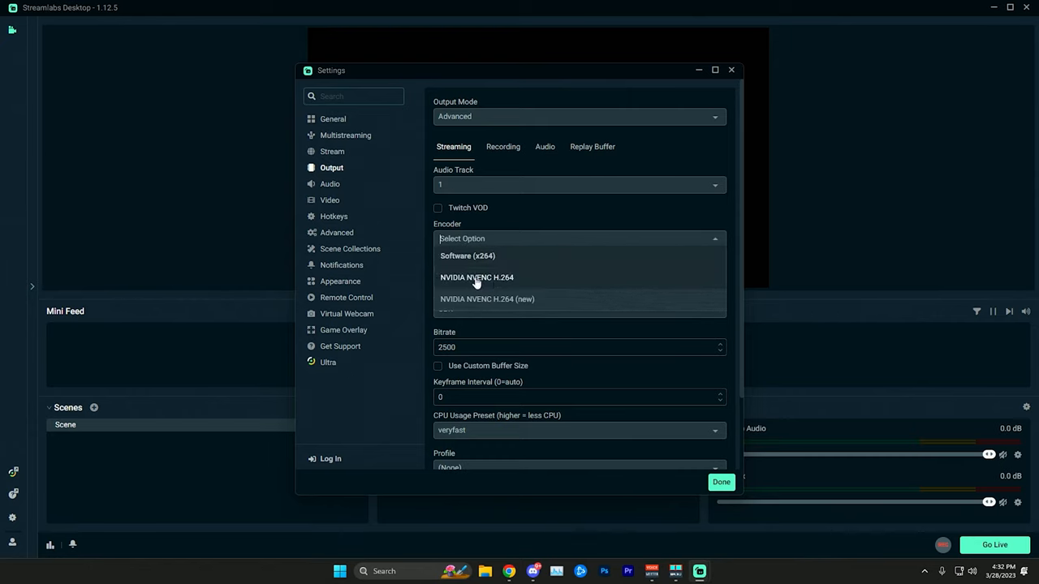
{"action": "mouse_move", "coordinate": [480, 302]}
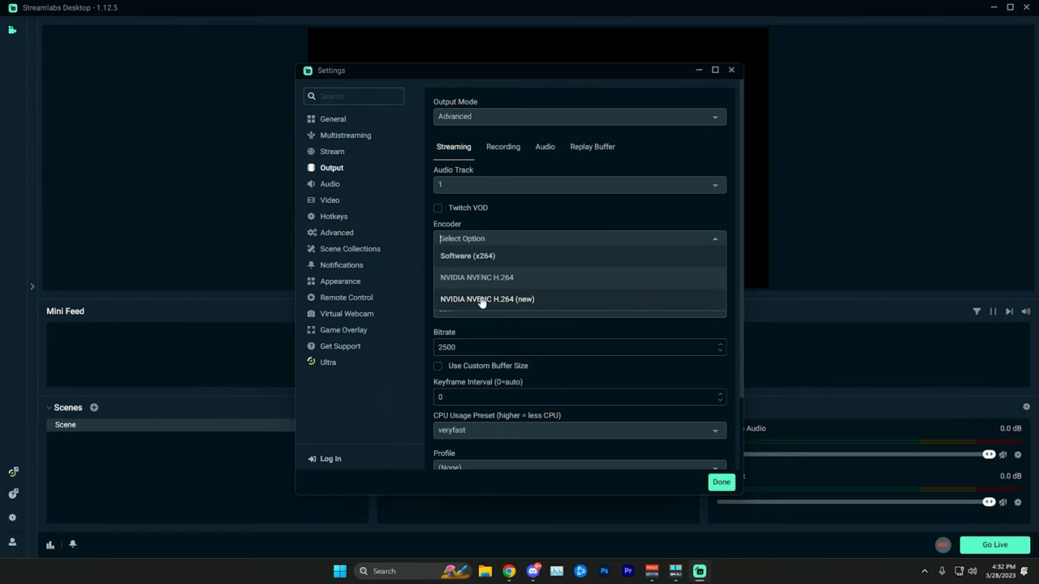
{"action": "mouse_move", "coordinate": [487, 304]}
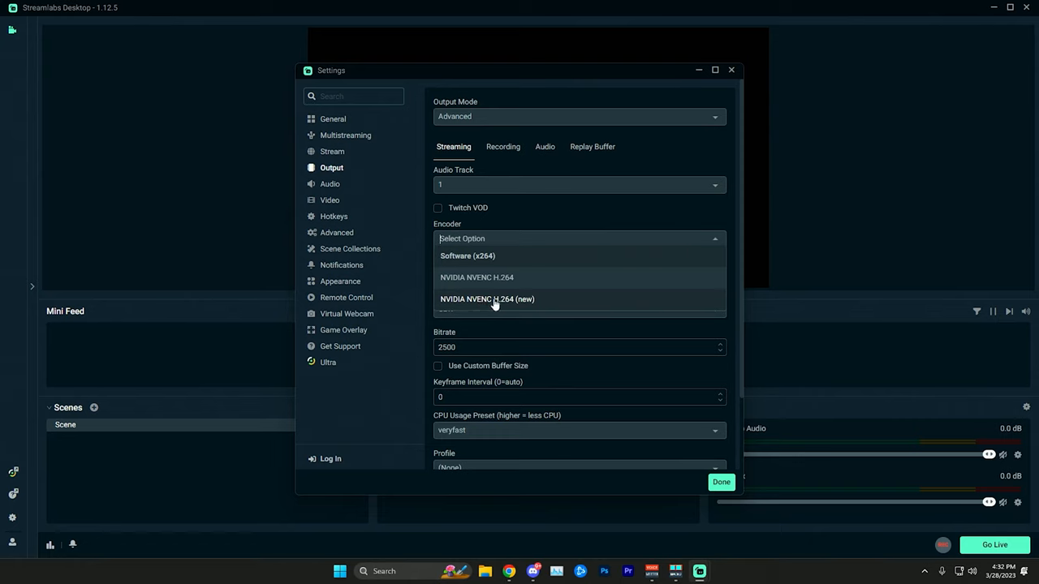
{"action": "mouse_move", "coordinate": [487, 277]}
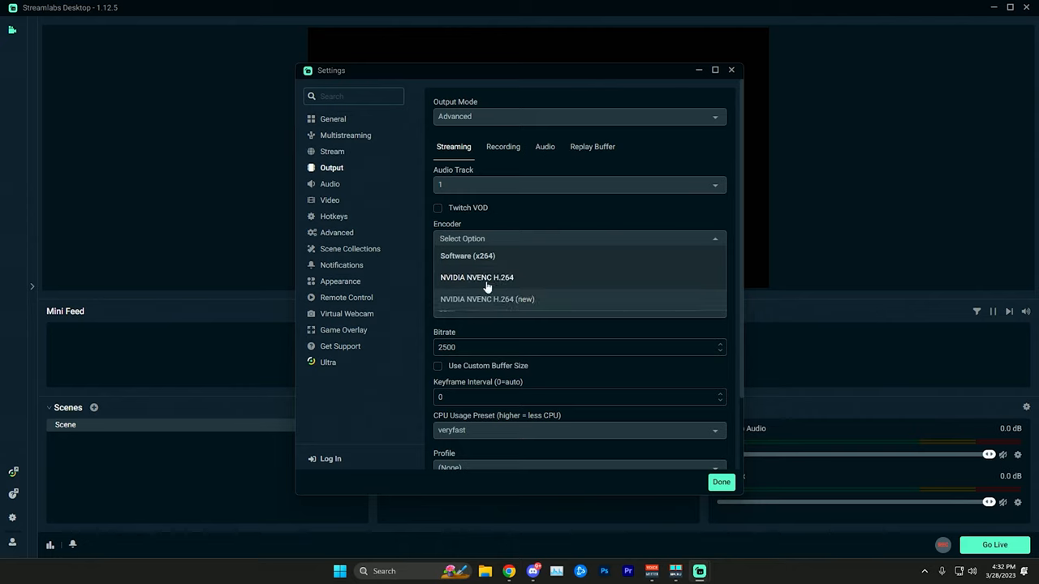
{"action": "mouse_move", "coordinate": [502, 294]}
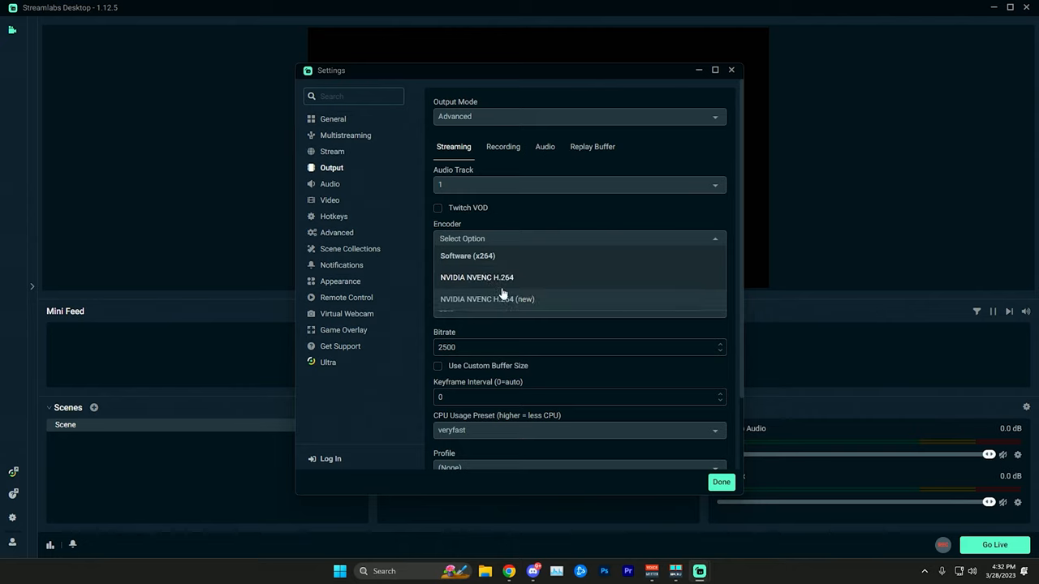
{"action": "left_click", "coordinate": [487, 299]}
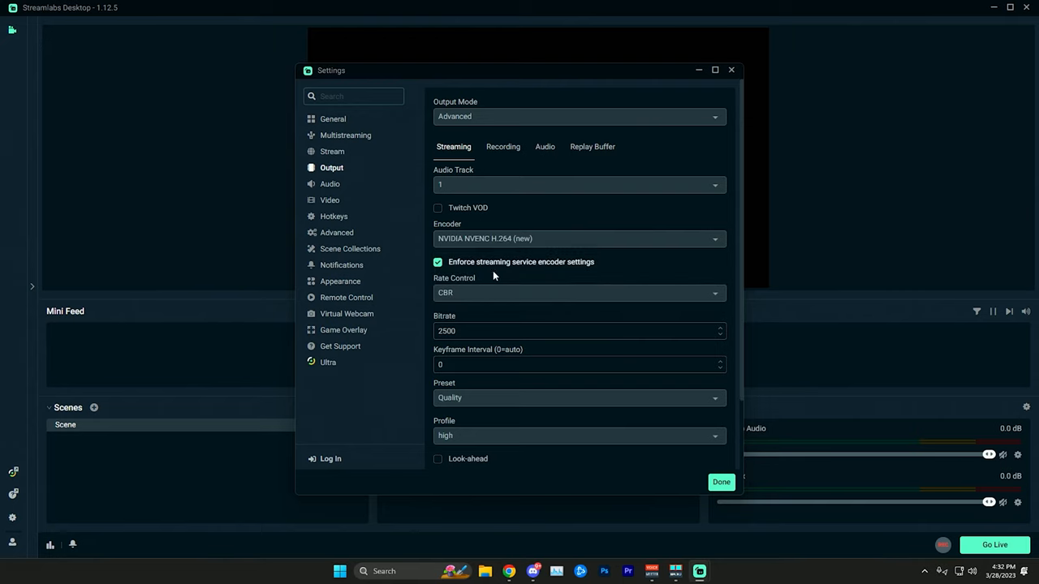
{"action": "left_click", "coordinate": [578, 292]}
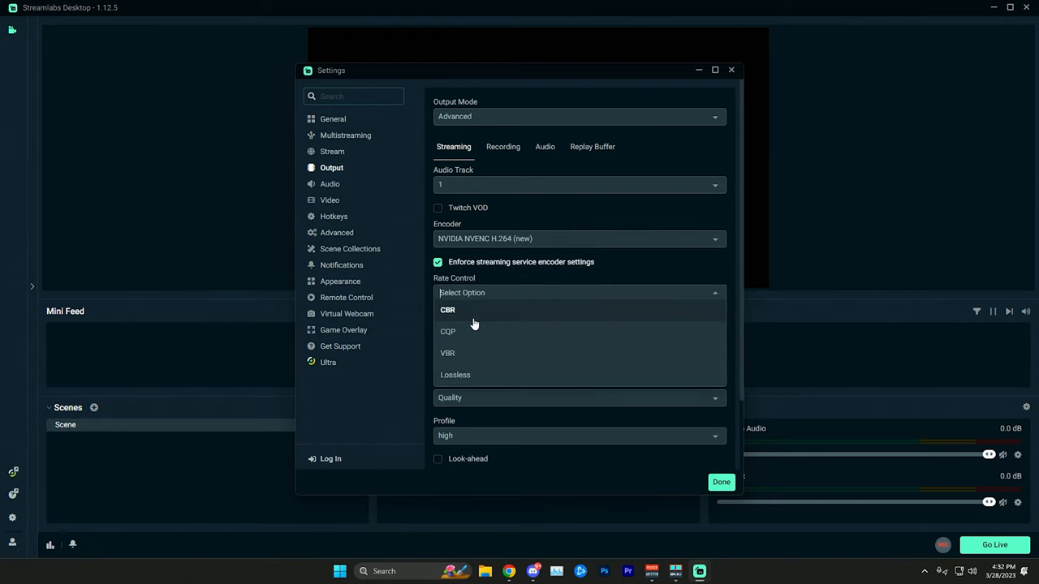
- Keep CBR rate control and set the streaming bitrate to 6000
{"action": "left_click", "coordinate": [448, 310]}
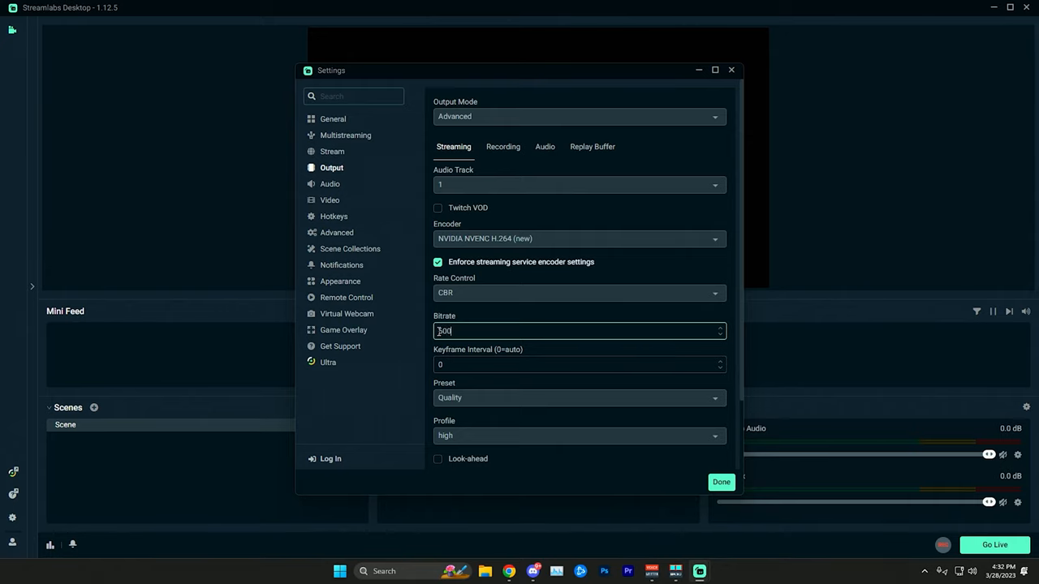
{"action": "type", "text": "6000"}
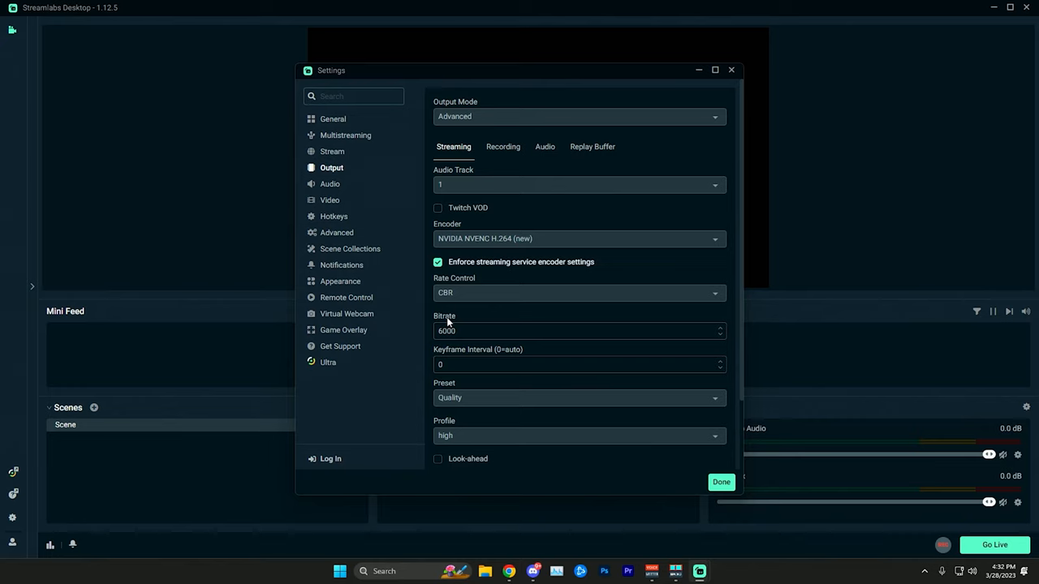
{"action": "scroll", "scroll_direction": "down", "scroll_amount": 3}
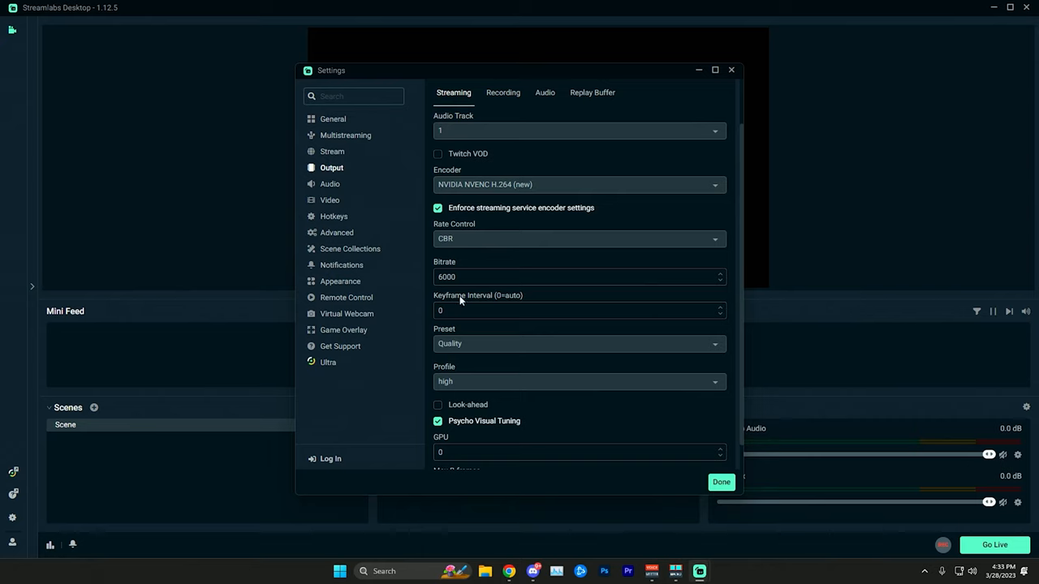
- Choose the Quality encoder preset for NVENC streaming
{"action": "left_click", "coordinate": [577, 344]}
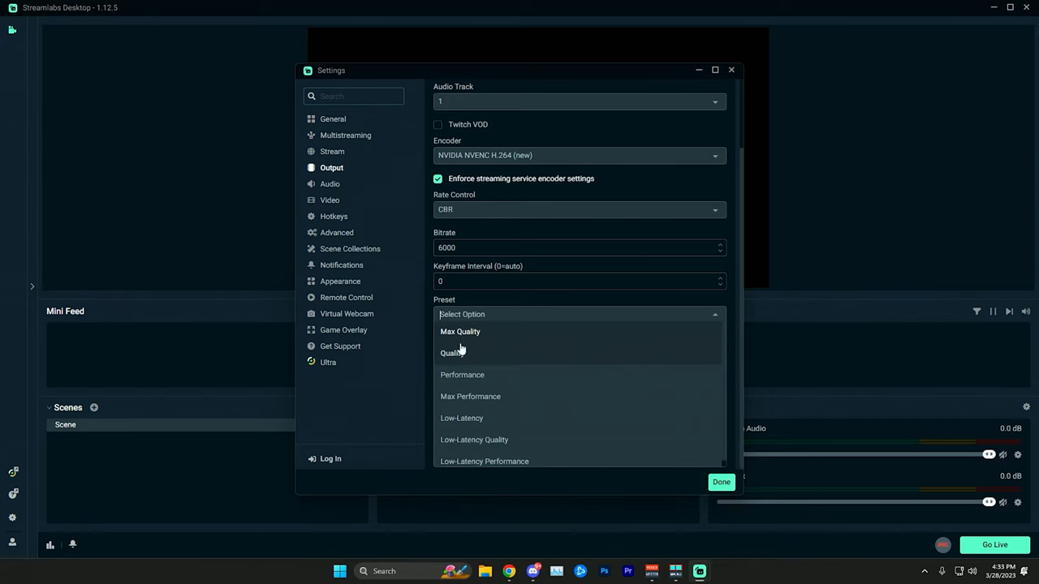
{"action": "mouse_move", "coordinate": [451, 354]}
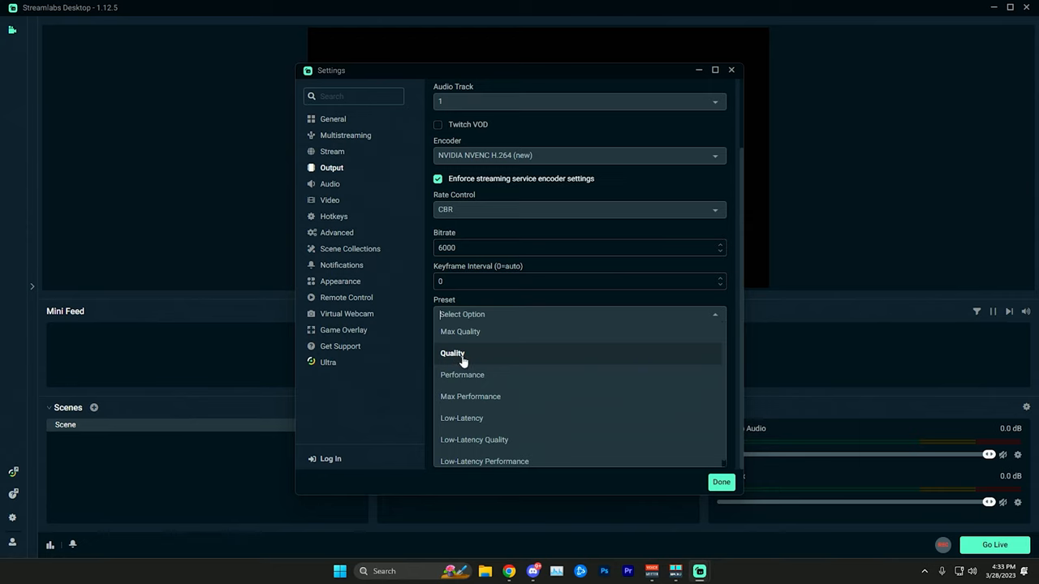
{"action": "mouse_move", "coordinate": [461, 375]}
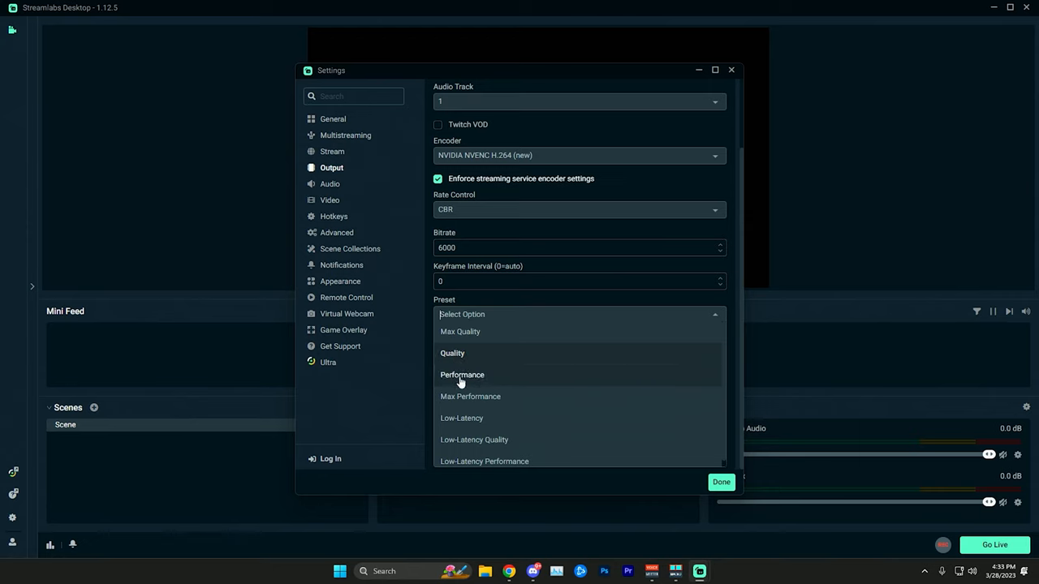
{"action": "mouse_move", "coordinate": [464, 354]}
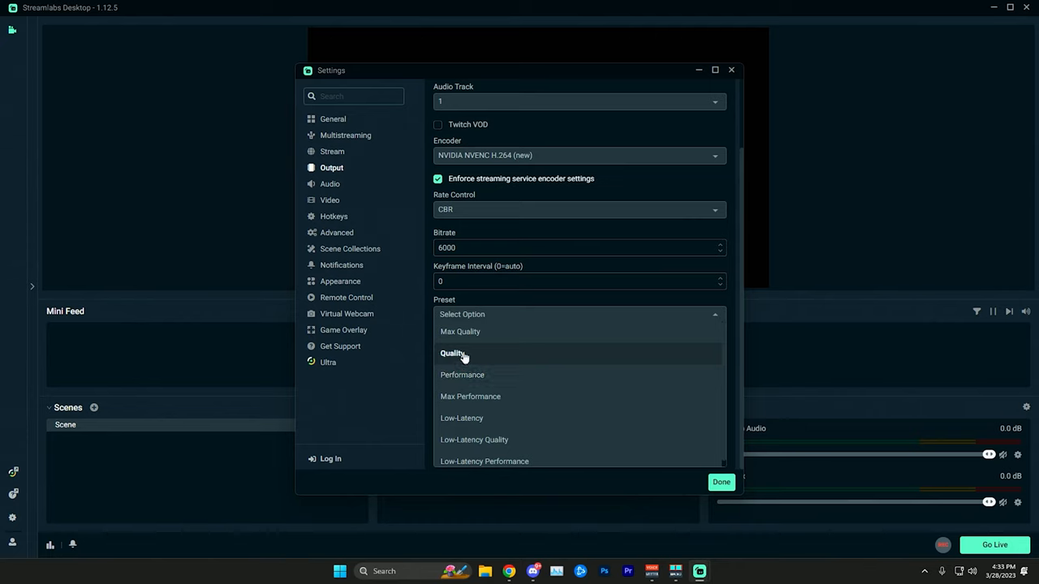
{"action": "left_click", "coordinate": [451, 353]}
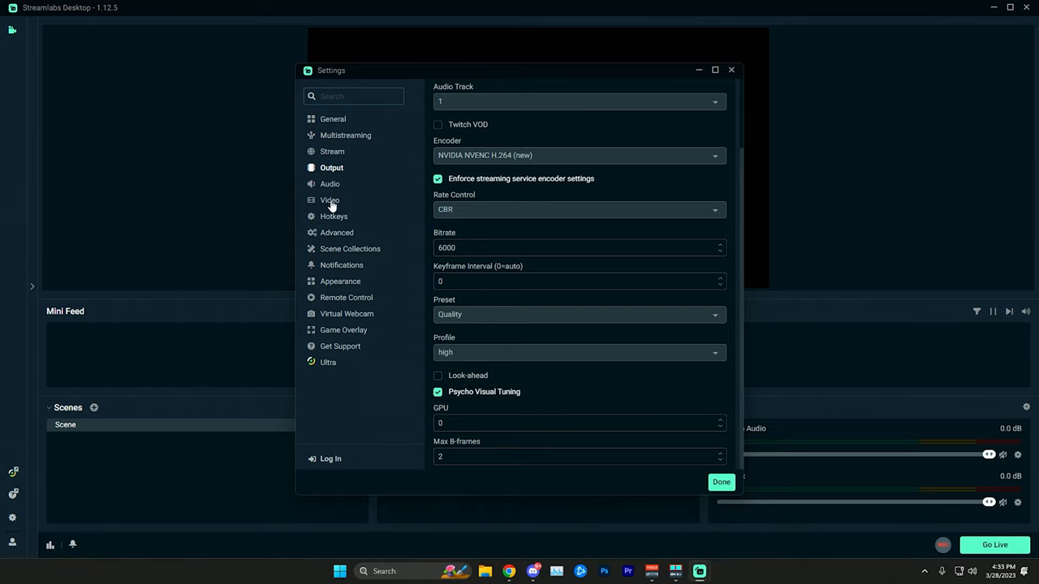
{"action": "left_click", "coordinate": [329, 199]}
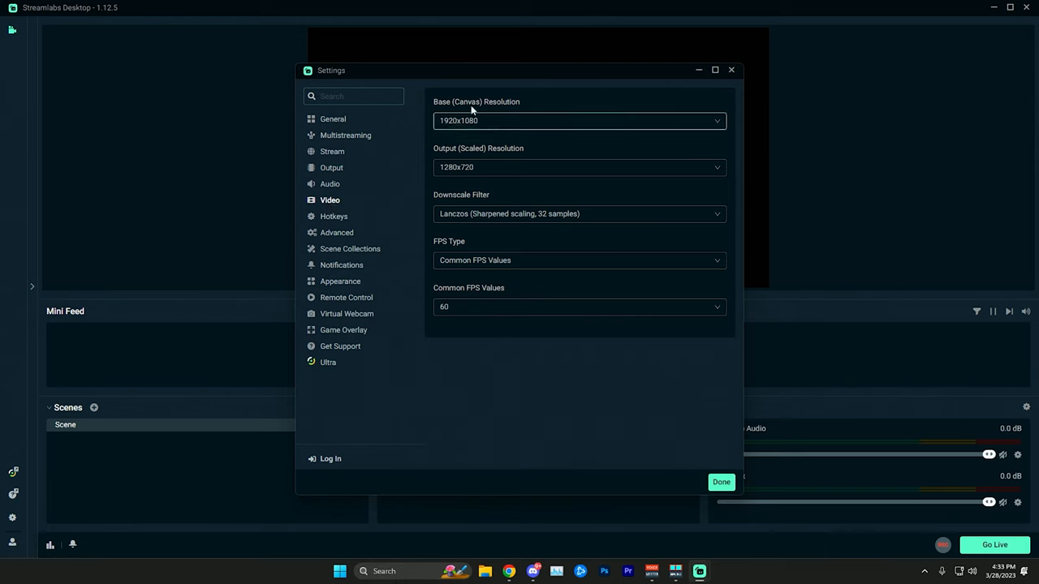
{"action": "mouse_move", "coordinate": [468, 127]}
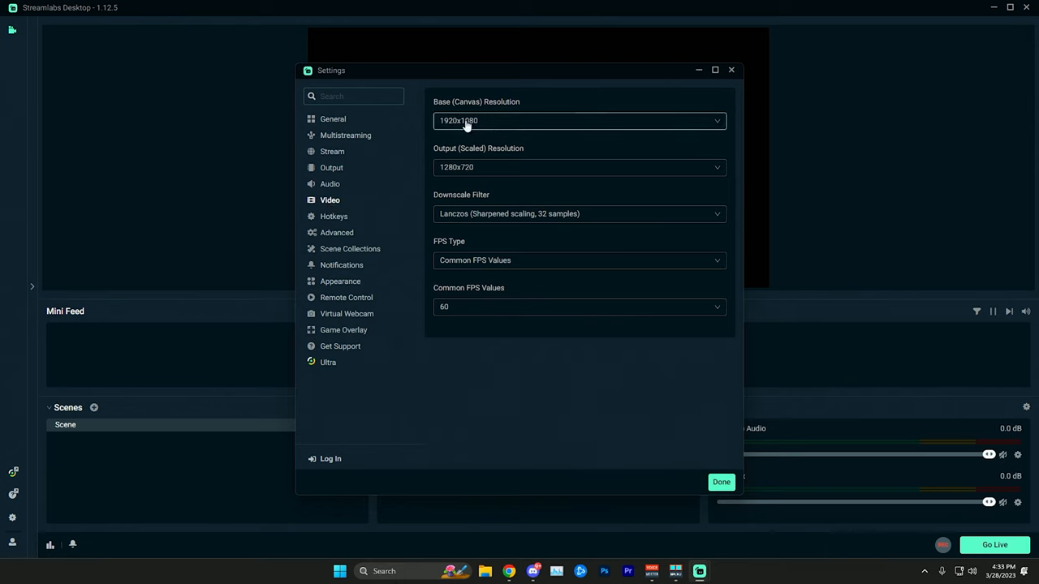
{"action": "mouse_move", "coordinate": [467, 120]}
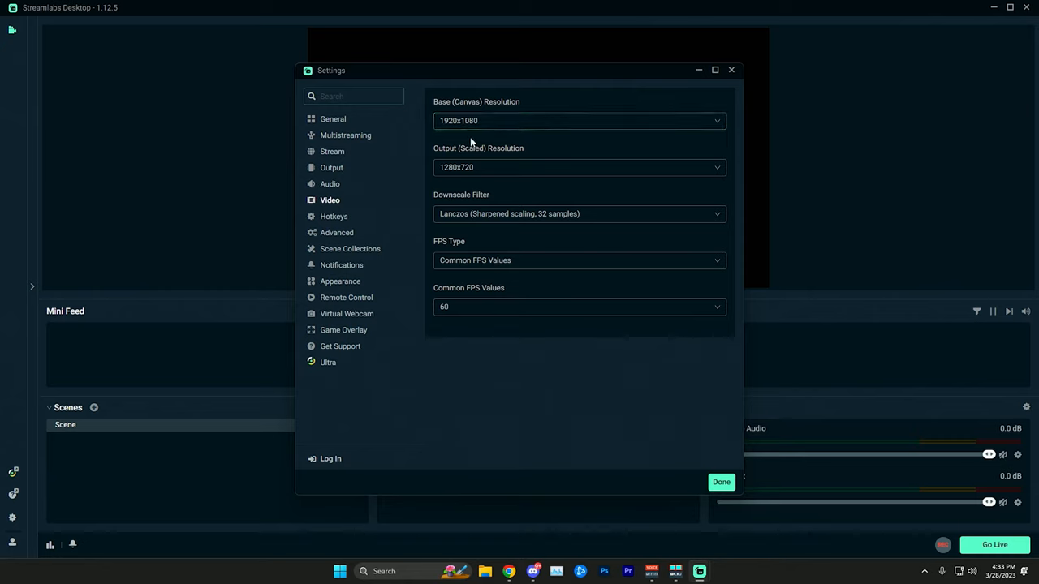
{"action": "mouse_move", "coordinate": [451, 151]}
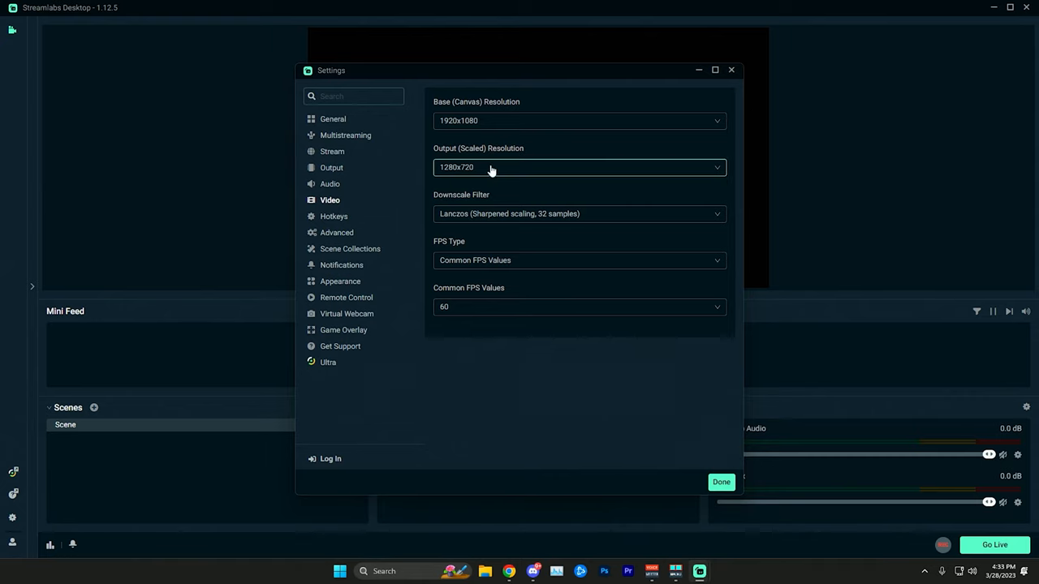
- Set the output (scaled) resolution to 1920x1080 to match the base canvas
{"action": "left_click", "coordinate": [577, 167]}
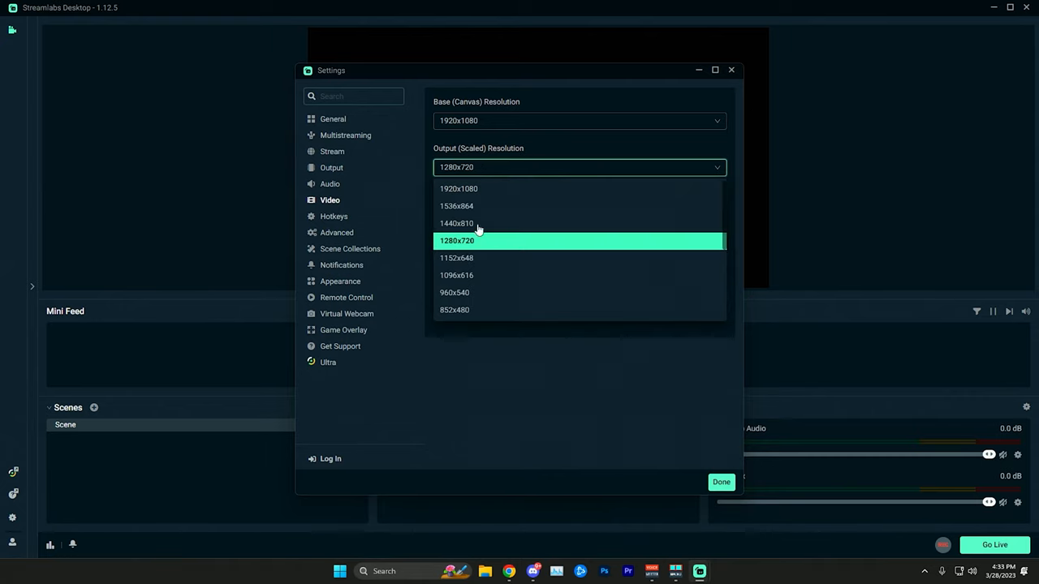
{"action": "mouse_move", "coordinate": [474, 192]}
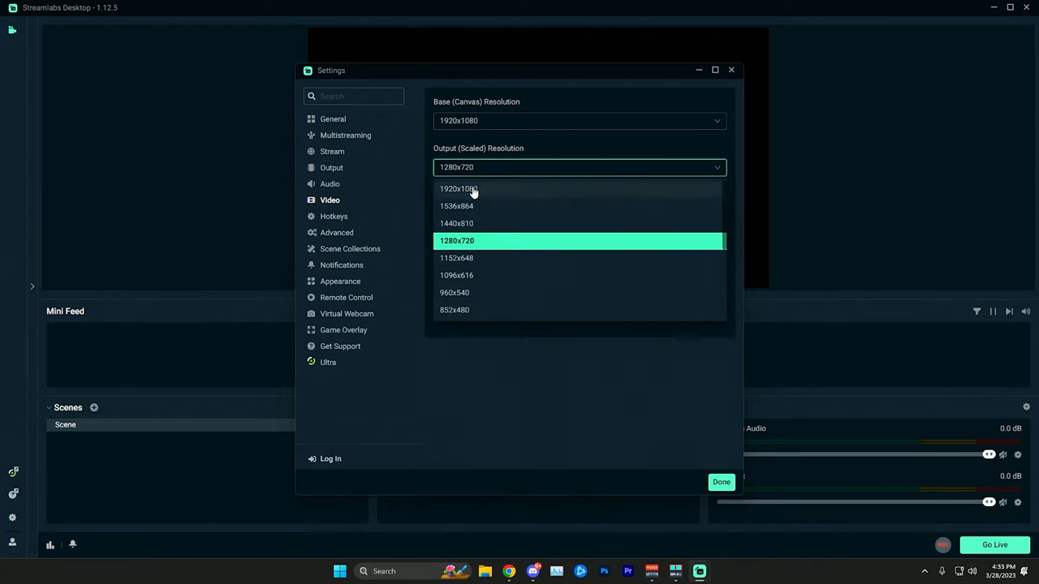
{"action": "left_click", "coordinate": [457, 188]}
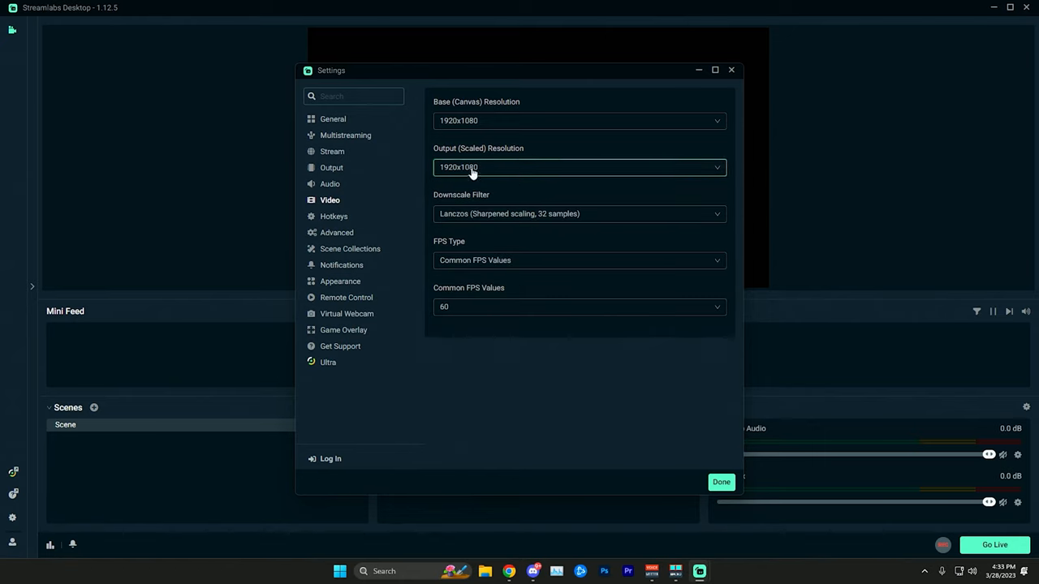
{"action": "mouse_move", "coordinate": [507, 198]}
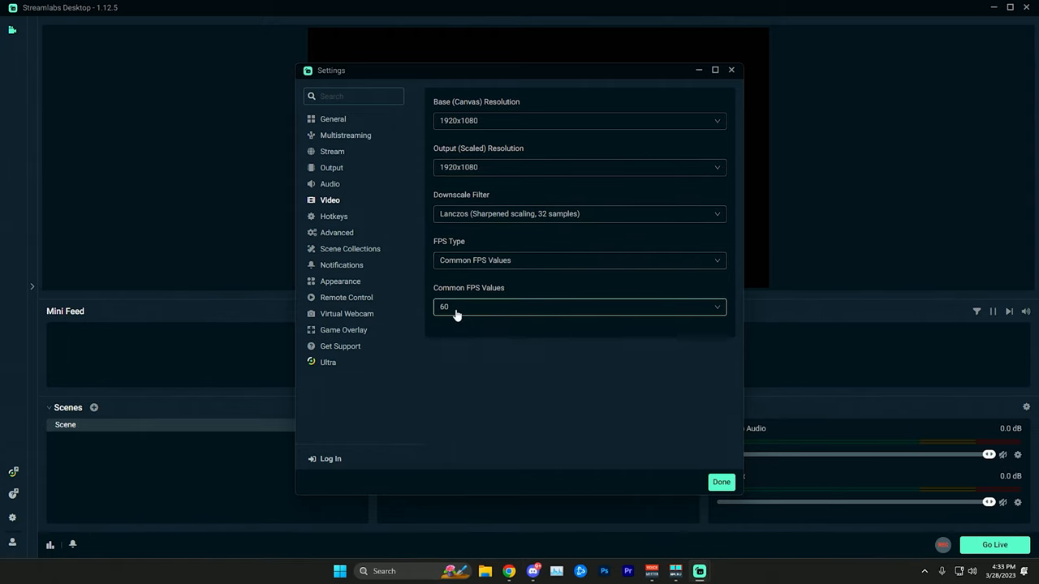
- Keep 60 FPS with the Lanczos downscale filter and save the settings with Done
{"action": "left_click", "coordinate": [577, 307]}
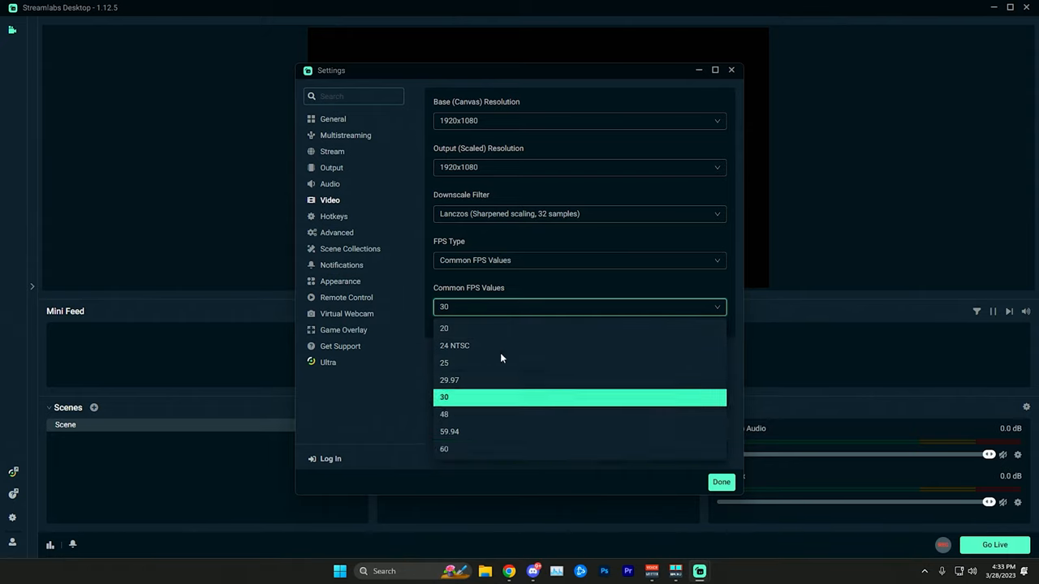
{"action": "left_click", "coordinate": [445, 448]}
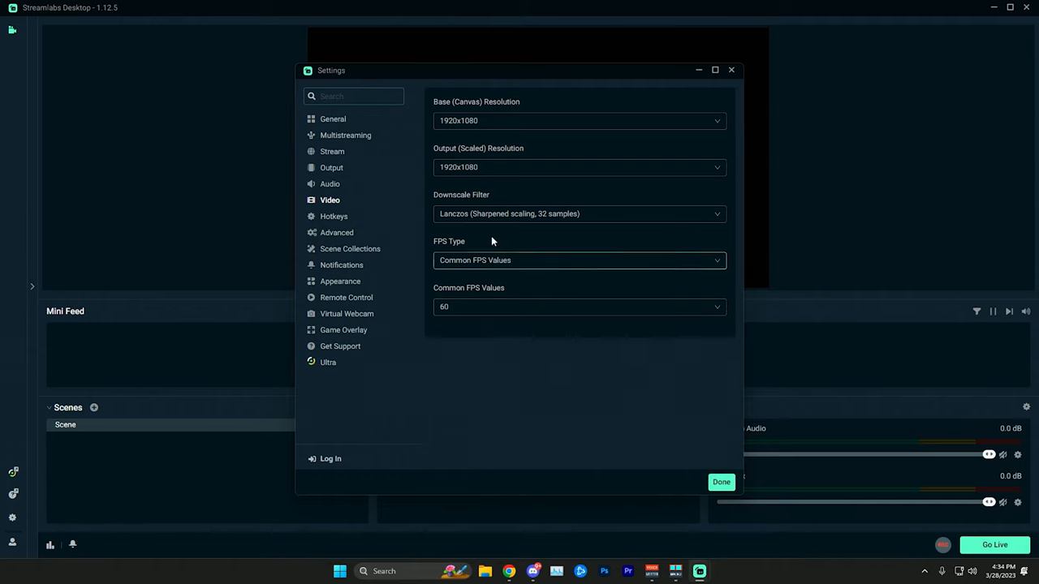
{"action": "left_click", "coordinate": [578, 214]}
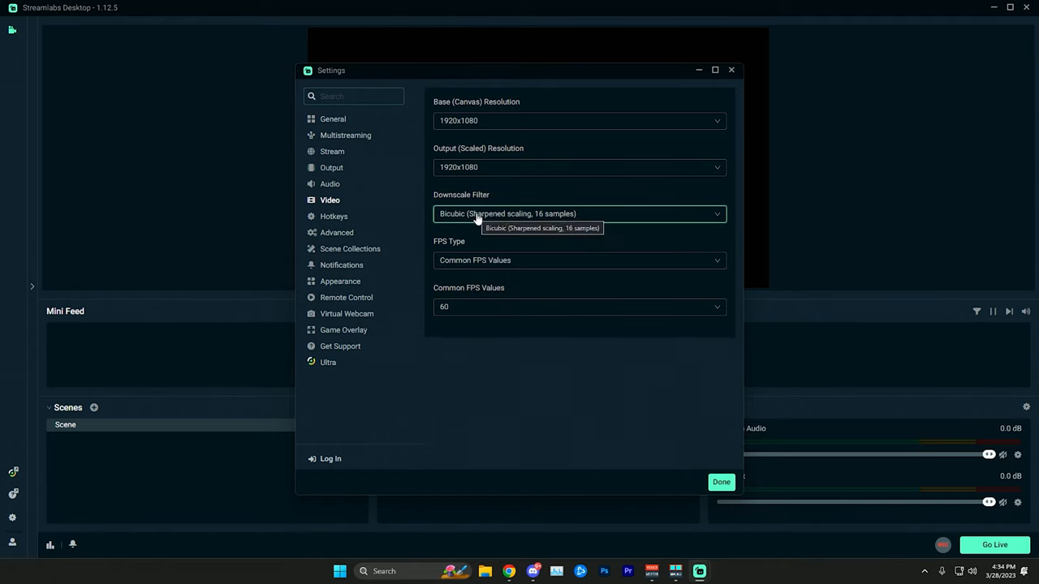
{"action": "left_click", "coordinate": [578, 215]}
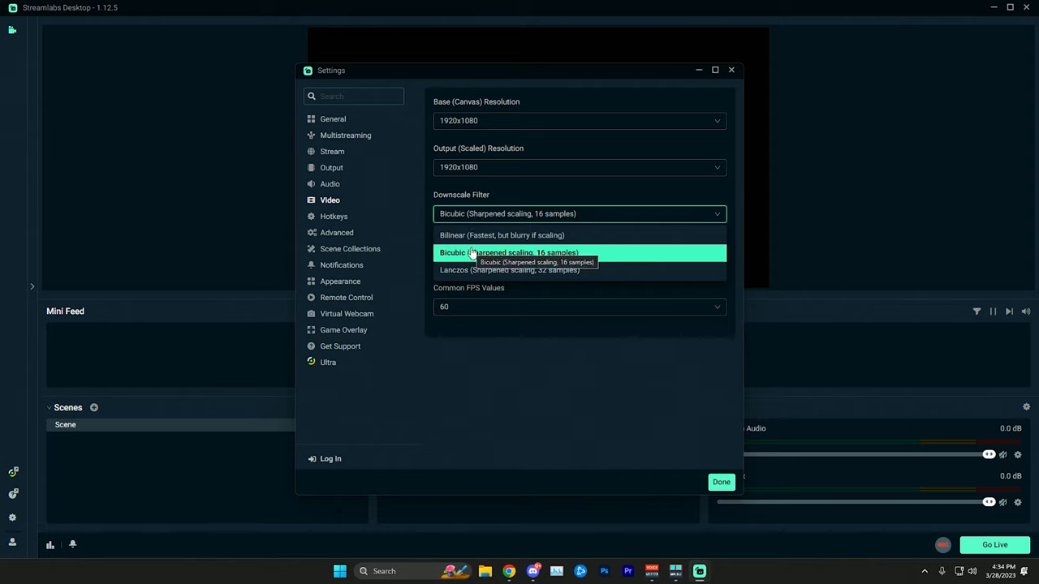
{"action": "left_click", "coordinate": [510, 270]}
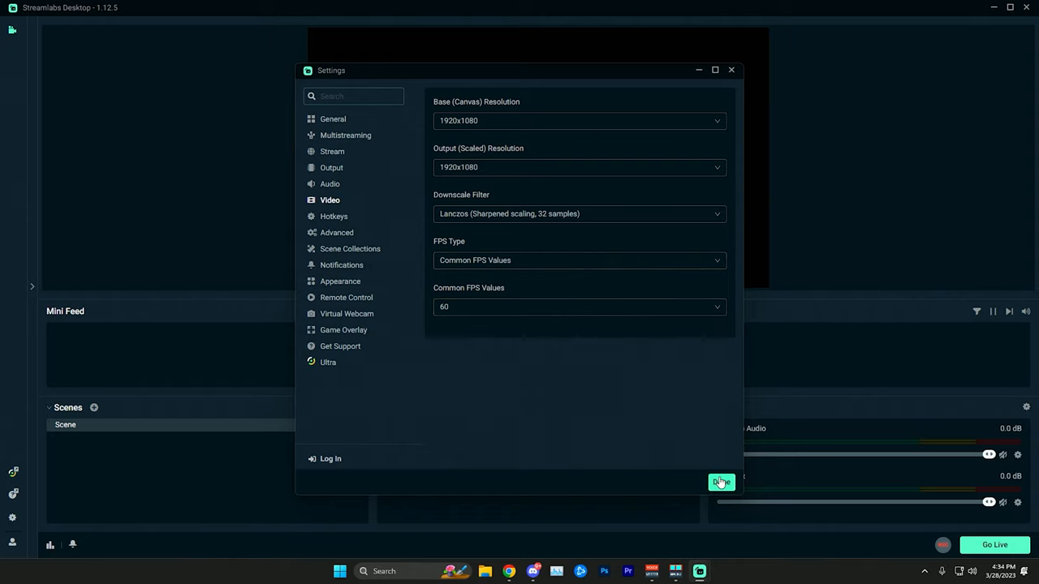
{"action": "left_click", "coordinate": [721, 482]}
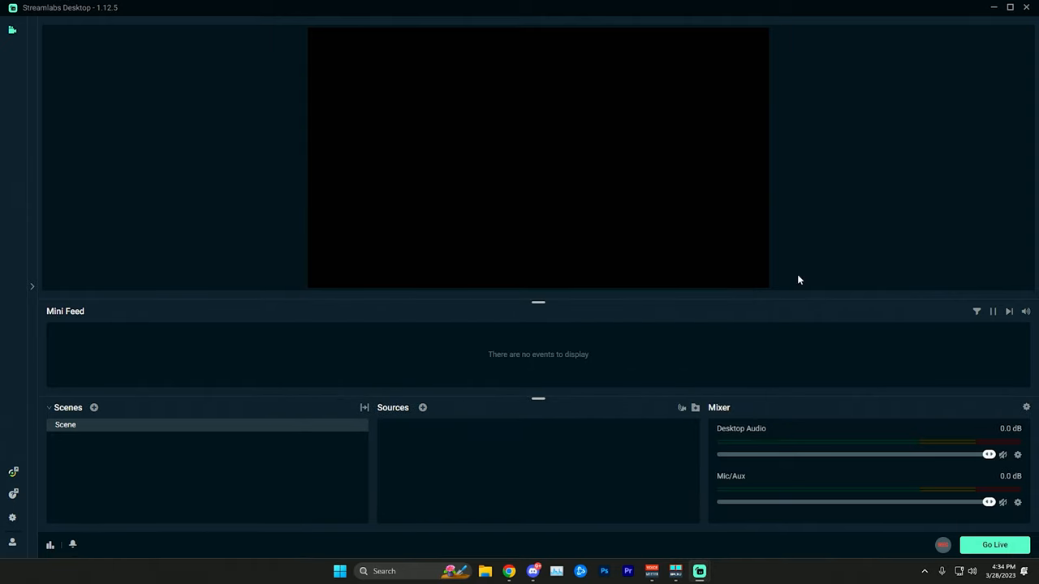